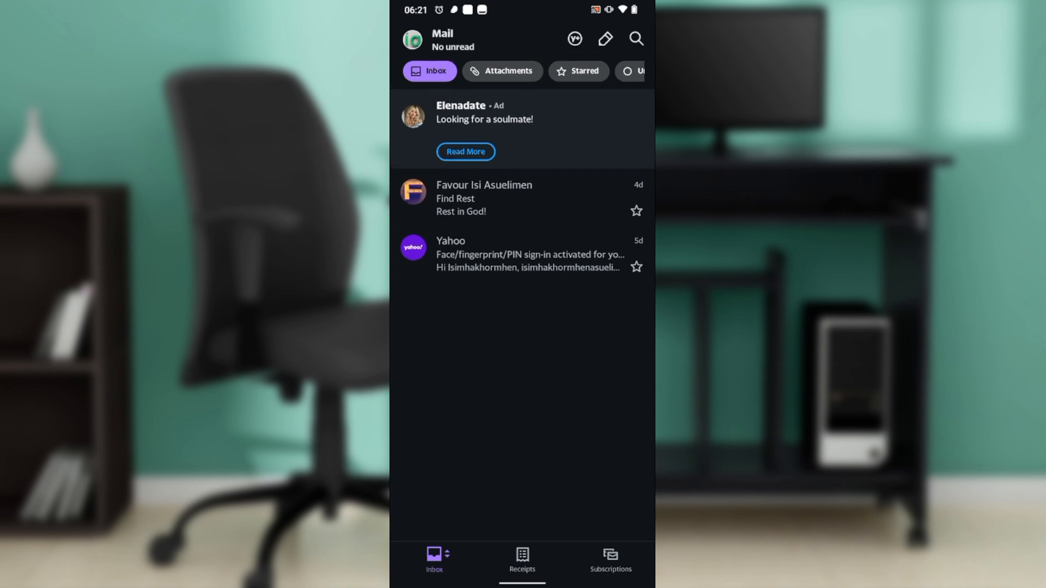
- Scroll the inbox, then reopen the Accounts panel from the profile avatar
scroll(up, 3)
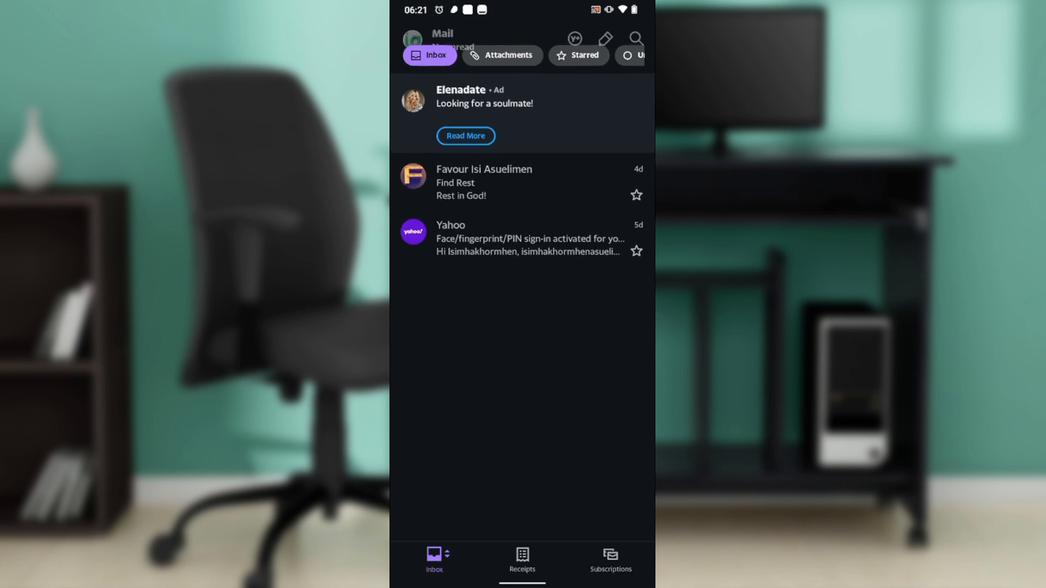
scroll(up, 3)
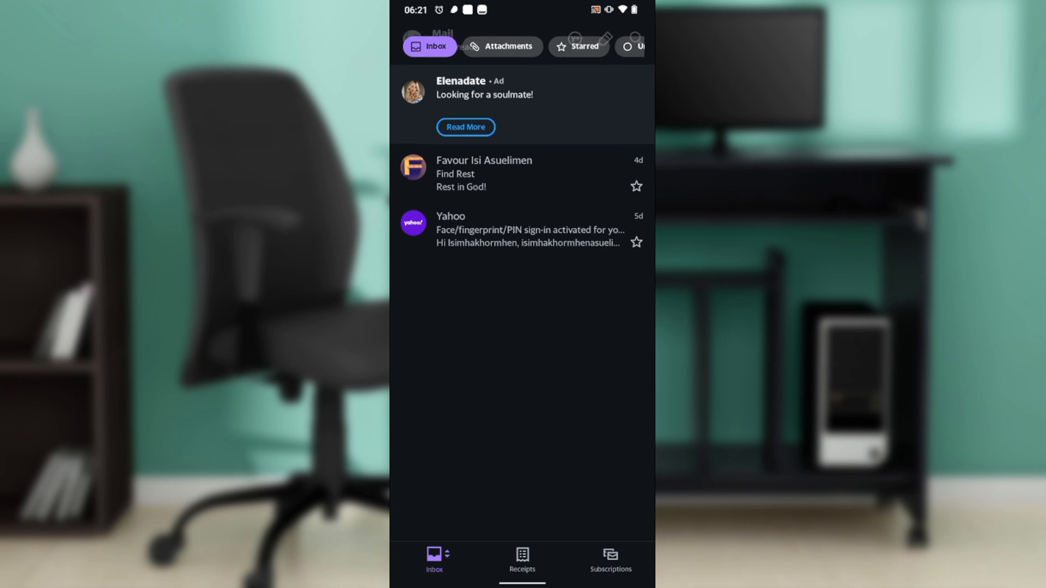
scroll(down, 3)
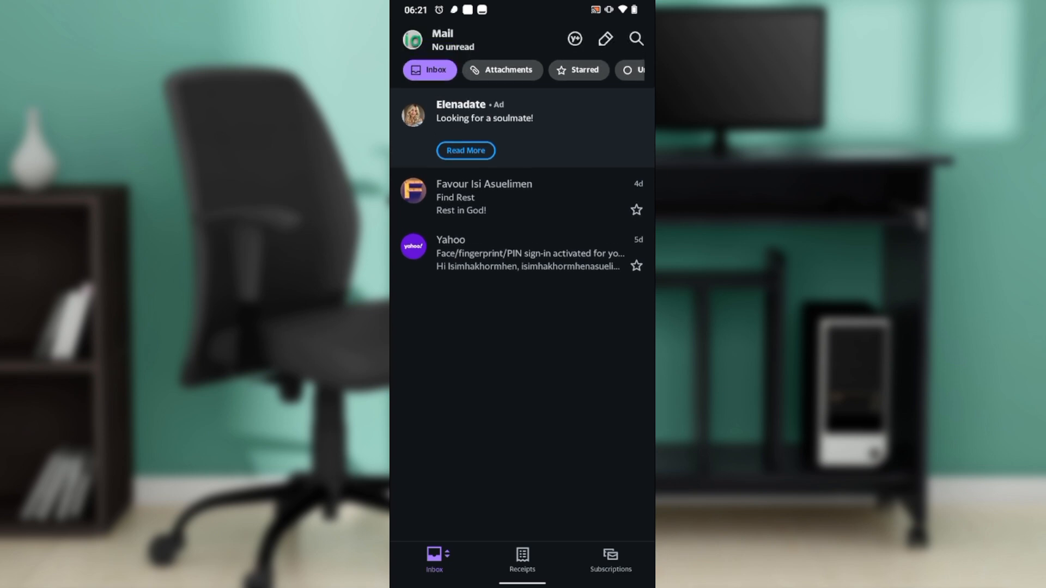
scroll(up, 3)
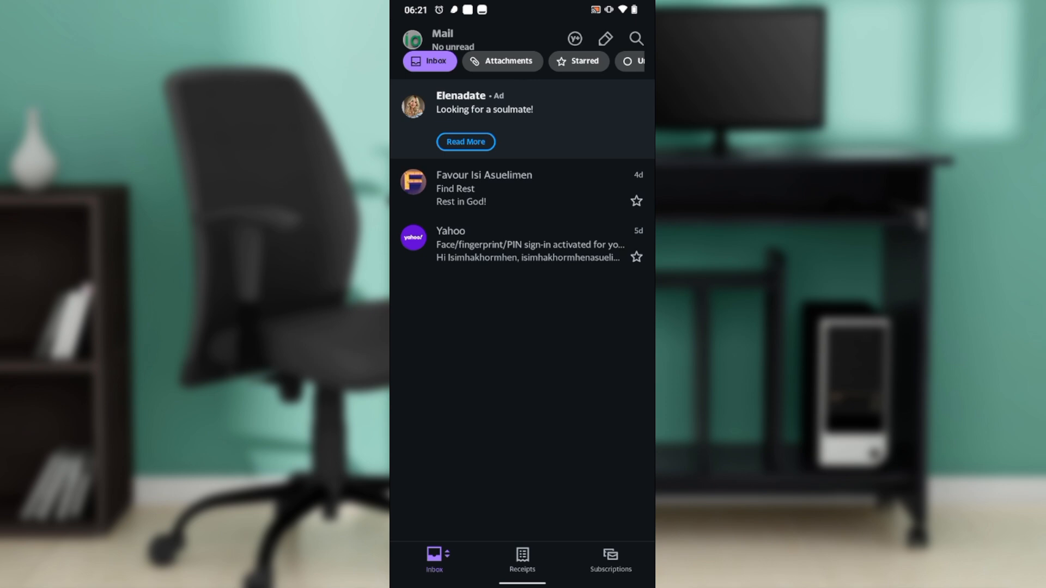
scroll(down, 3)
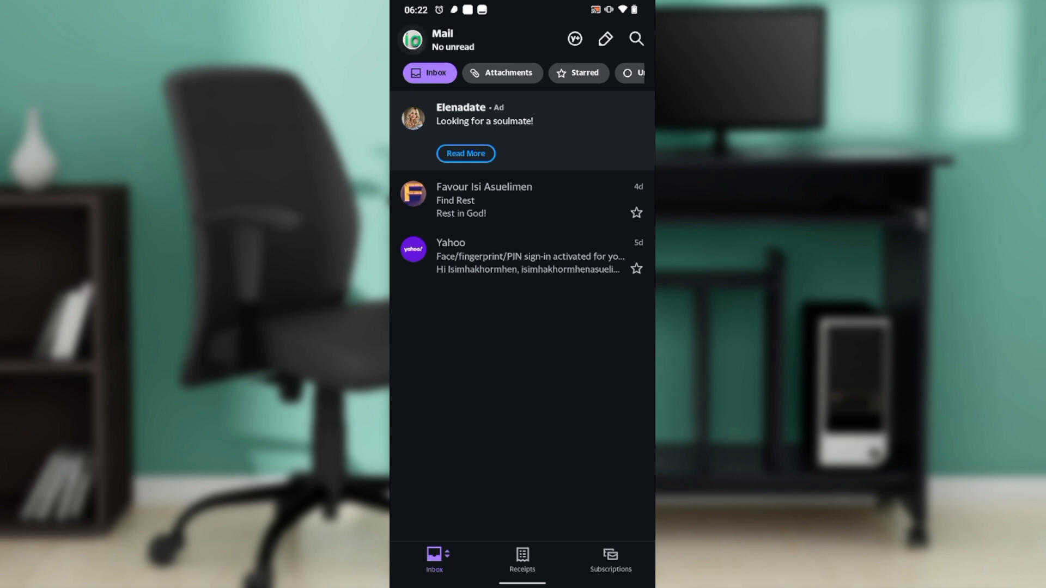
click(412, 38)
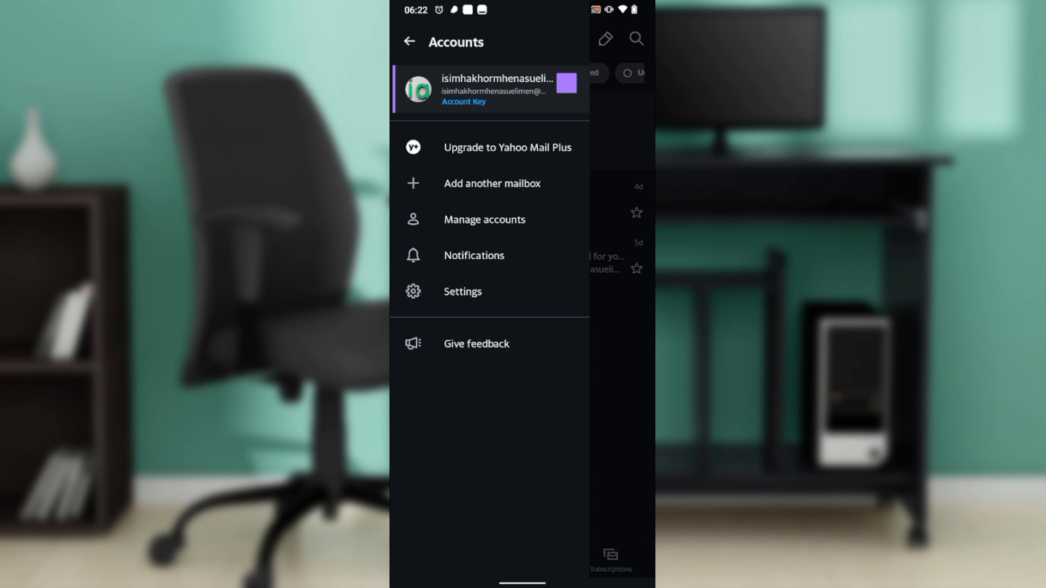
click(409, 41)
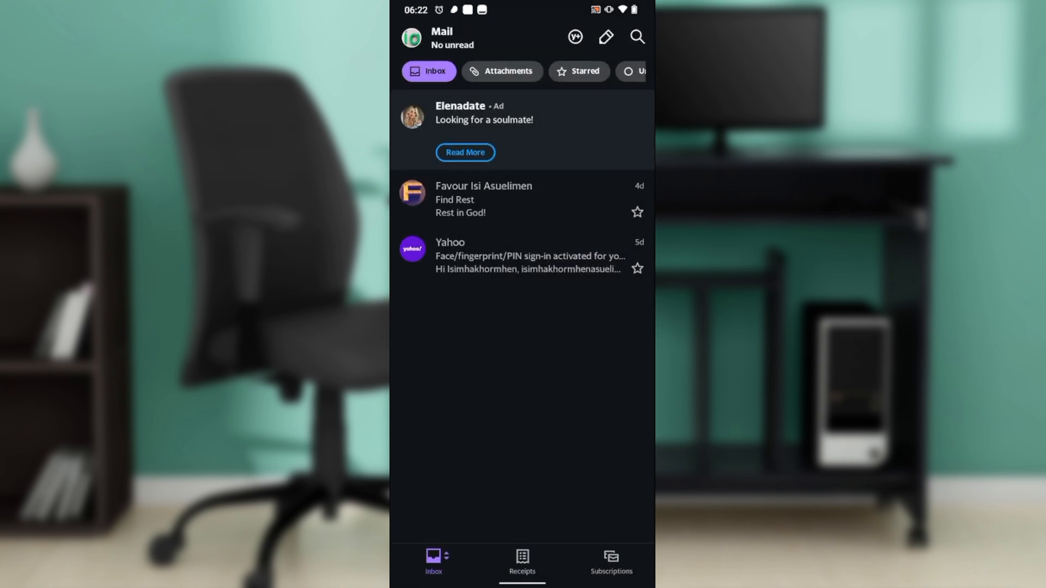
click(410, 37)
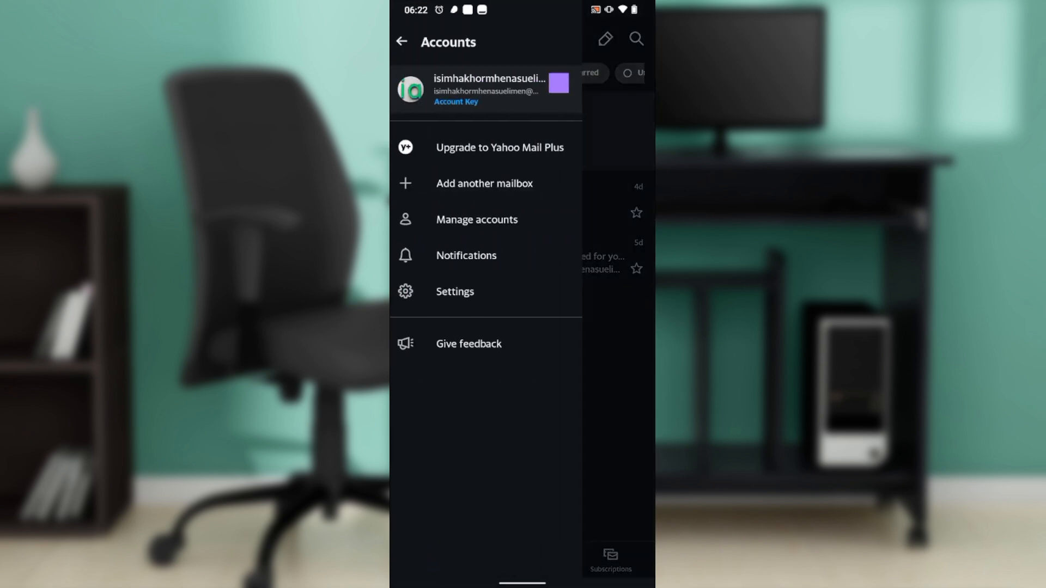
- Go into Settings and choose Block unwanted sender domains under General
click(455, 291)
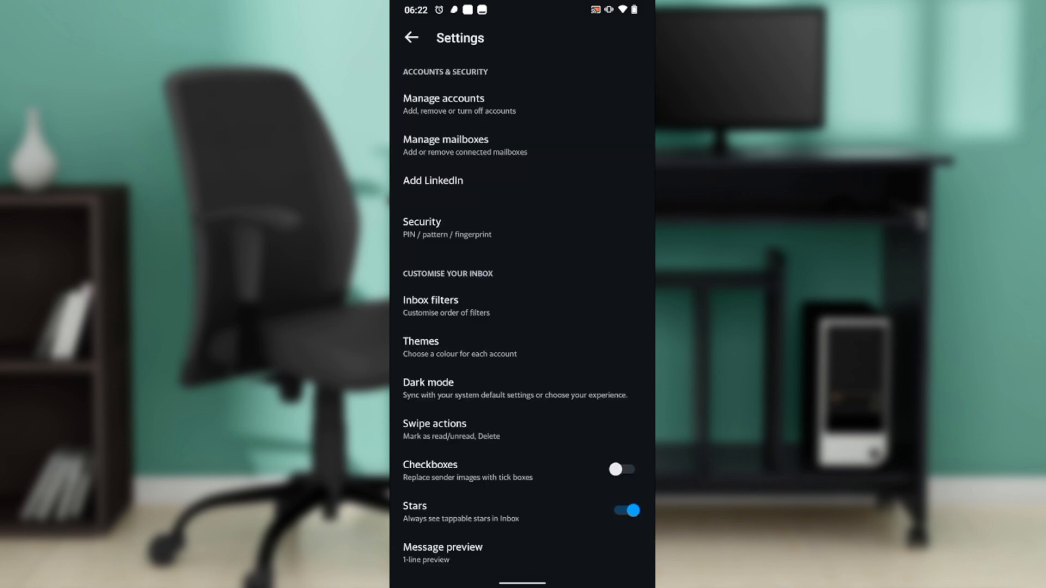
scroll(down, 3)
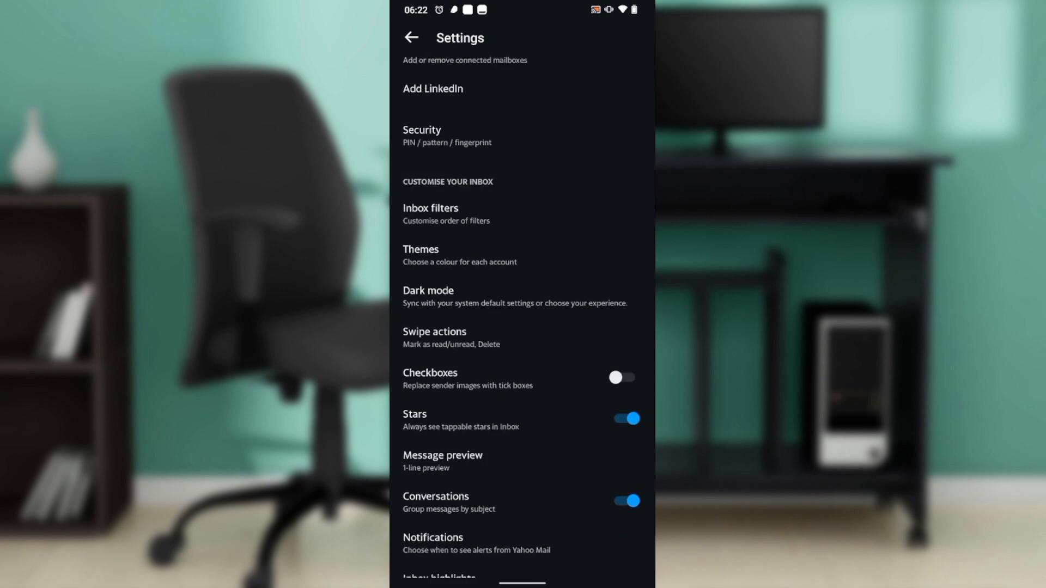
scroll(up, 3)
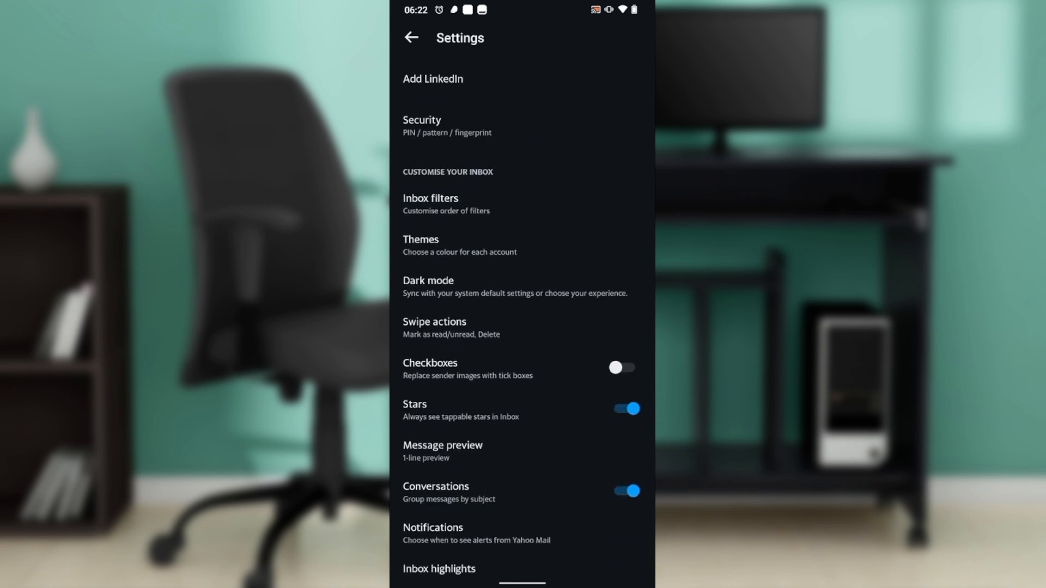
scroll(down, 3)
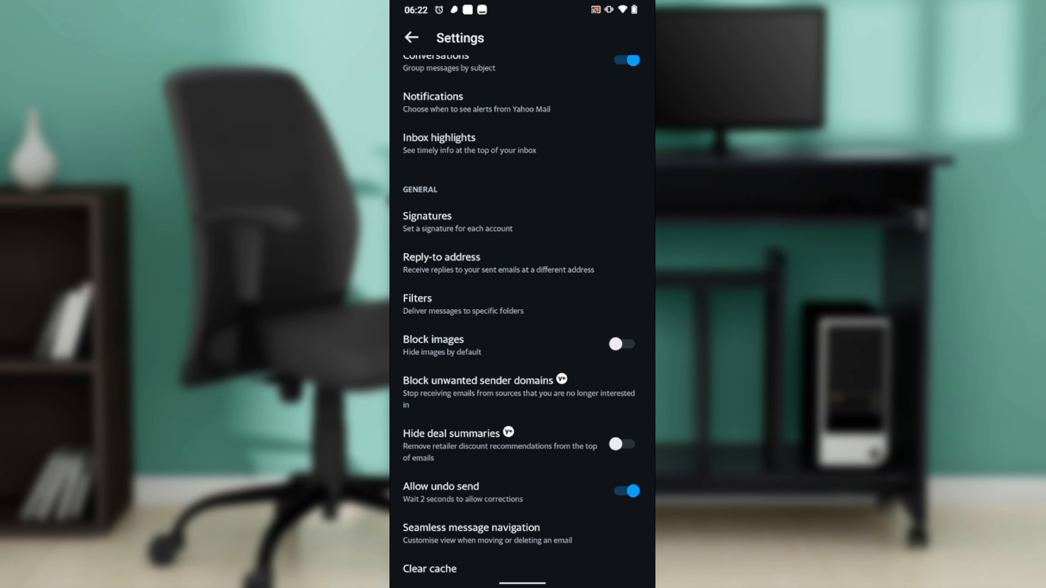
scroll(up, 3)
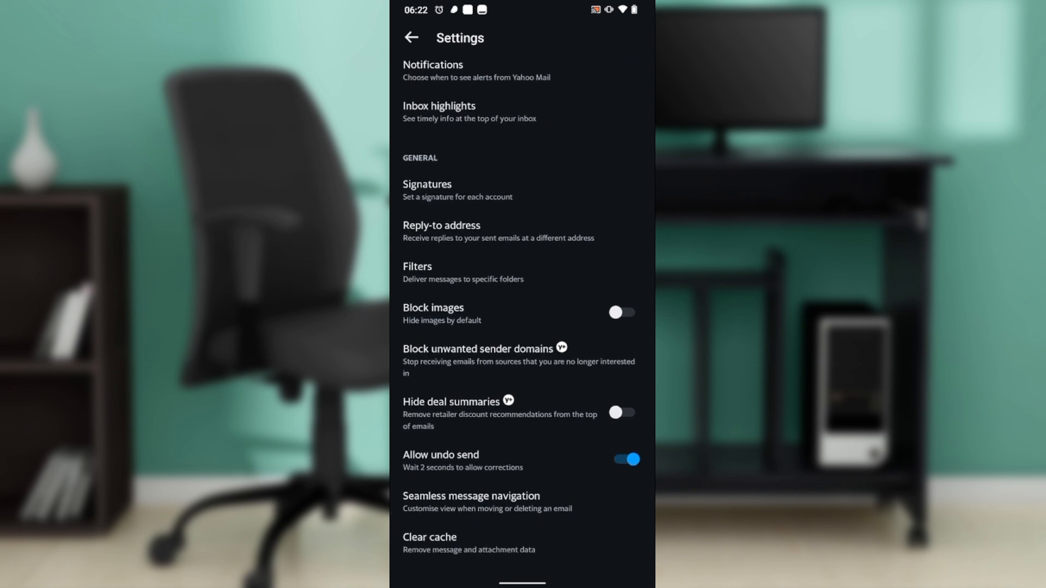
scroll(down, 3)
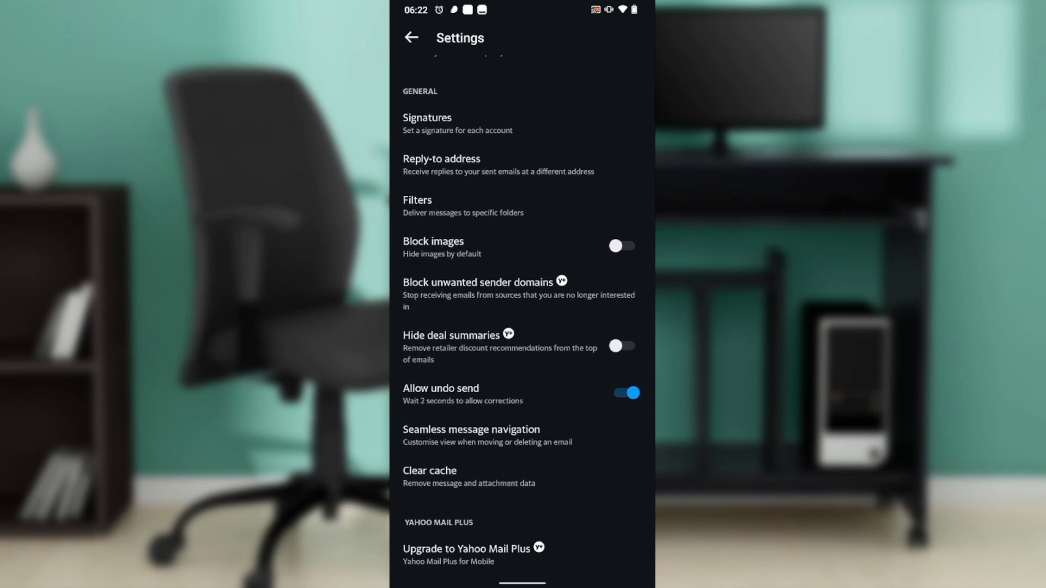
scroll(up, 3)
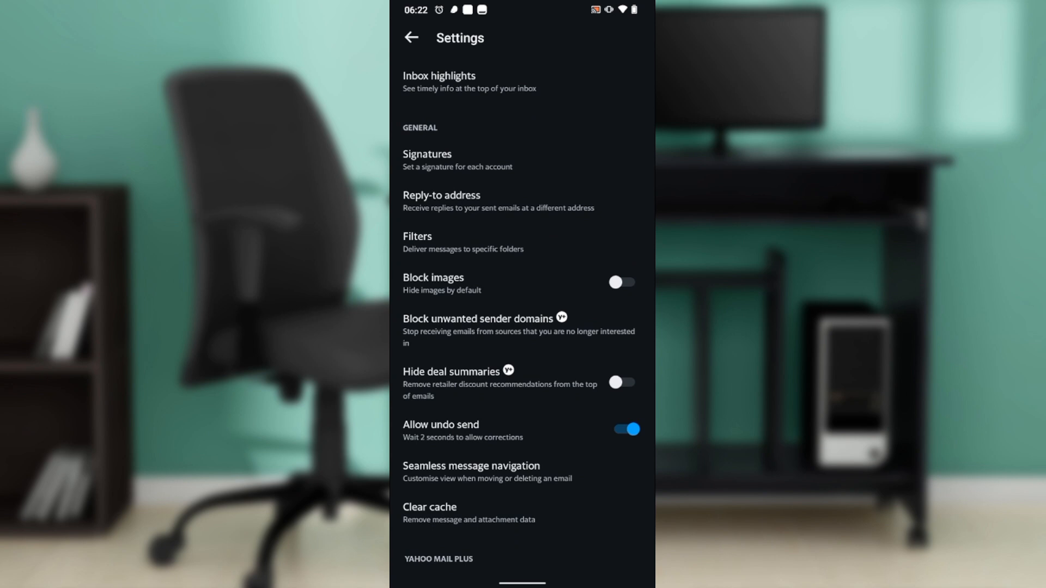
click(478, 318)
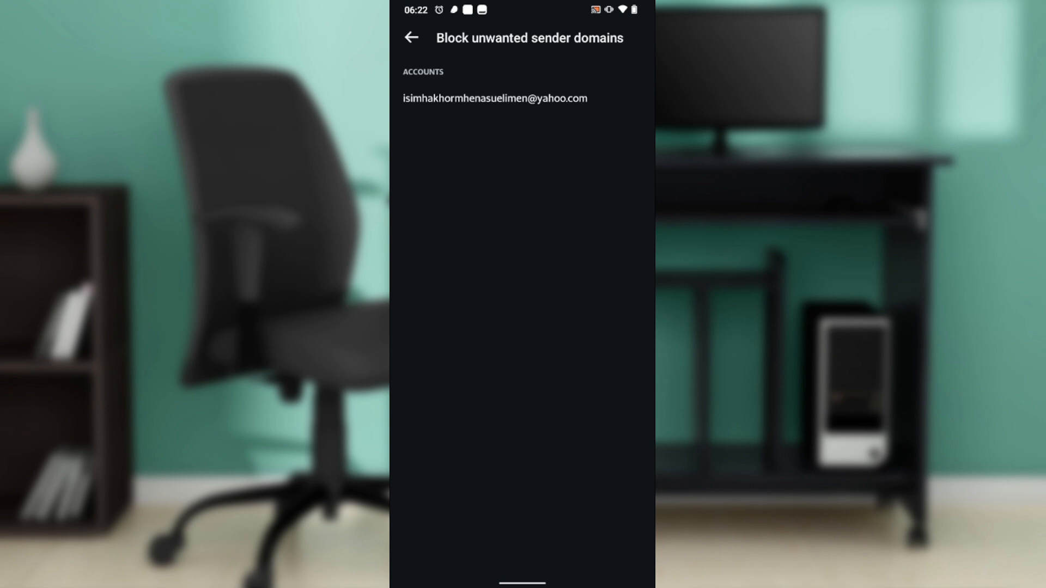
- Select the signed-in account's email and choose + Add a domain
click(494, 98)
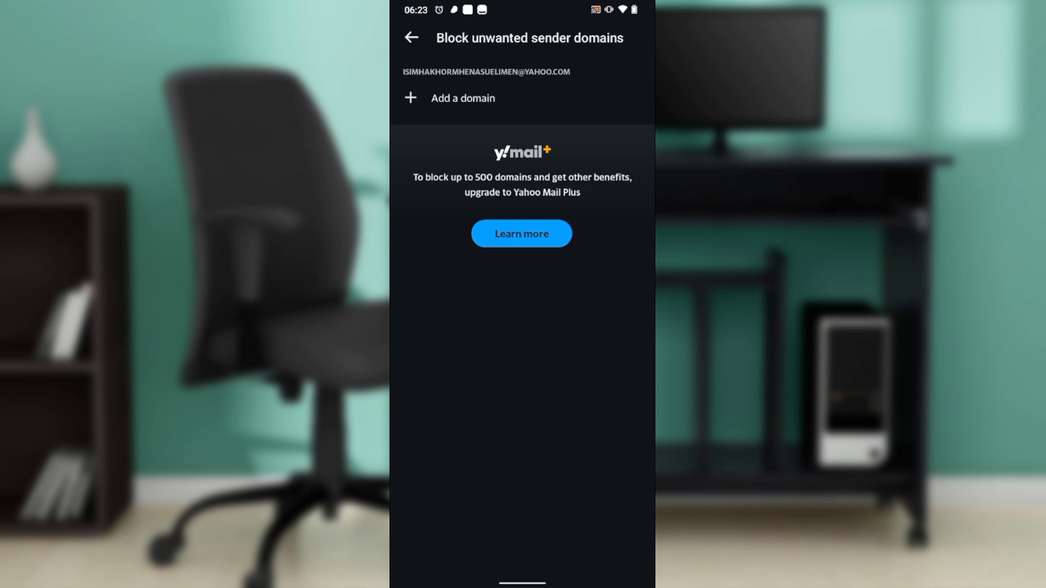
click(463, 97)
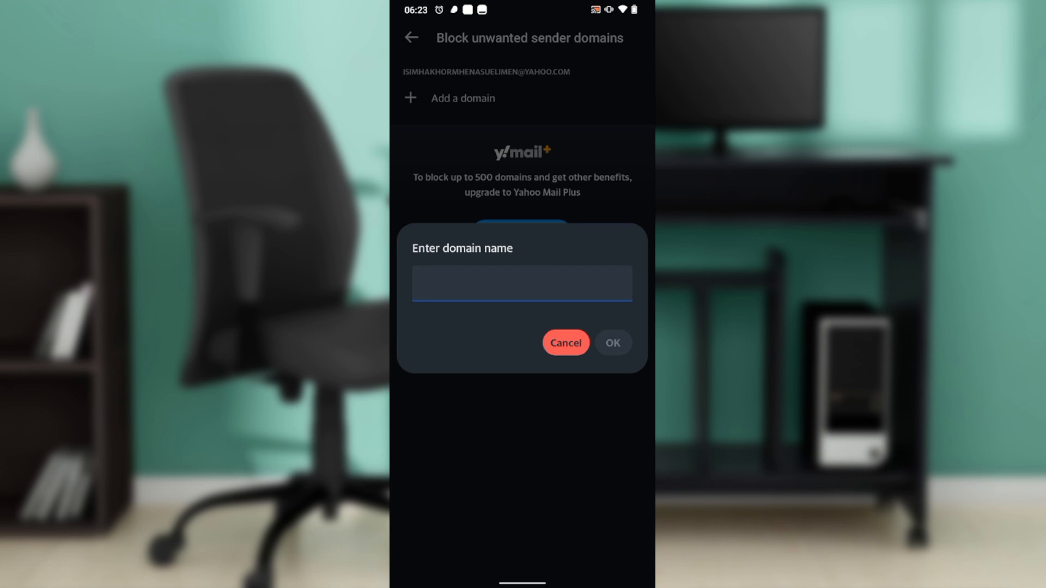
- Enter yahoo.com as the domain to block and confirm with OK
click(522, 283)
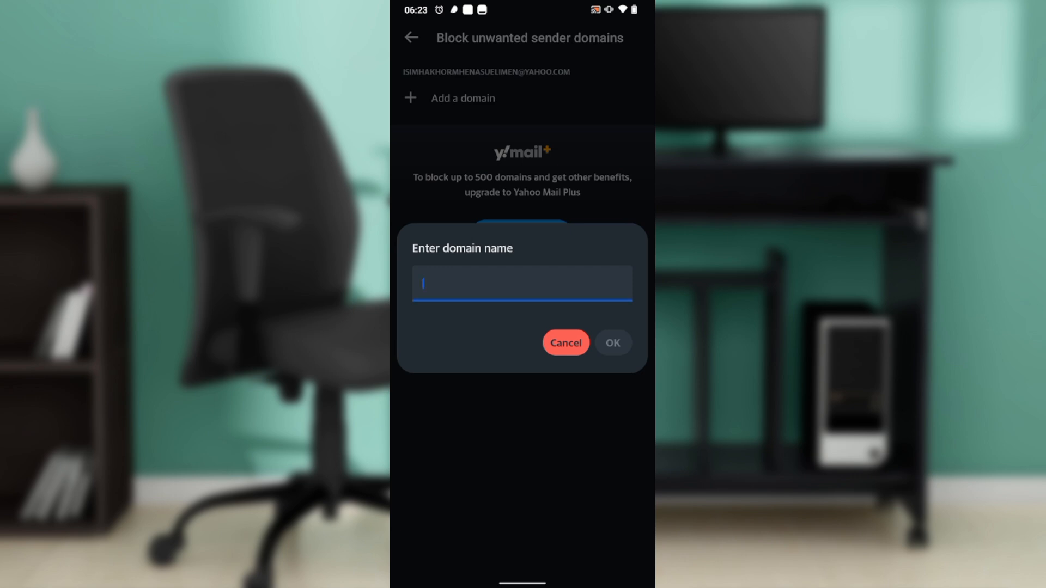
text(y)
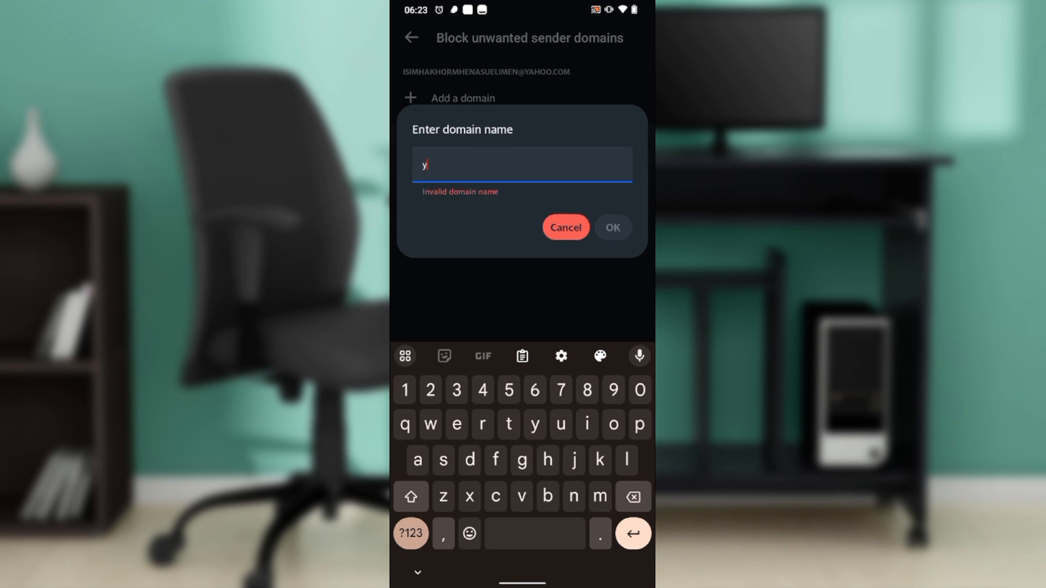
text(ahoo)
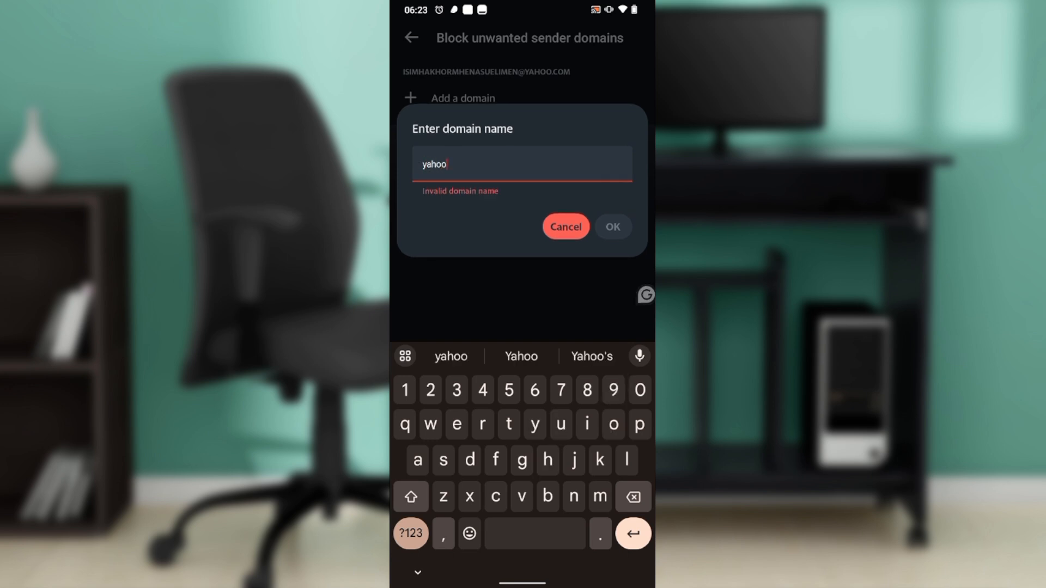
text(.com)
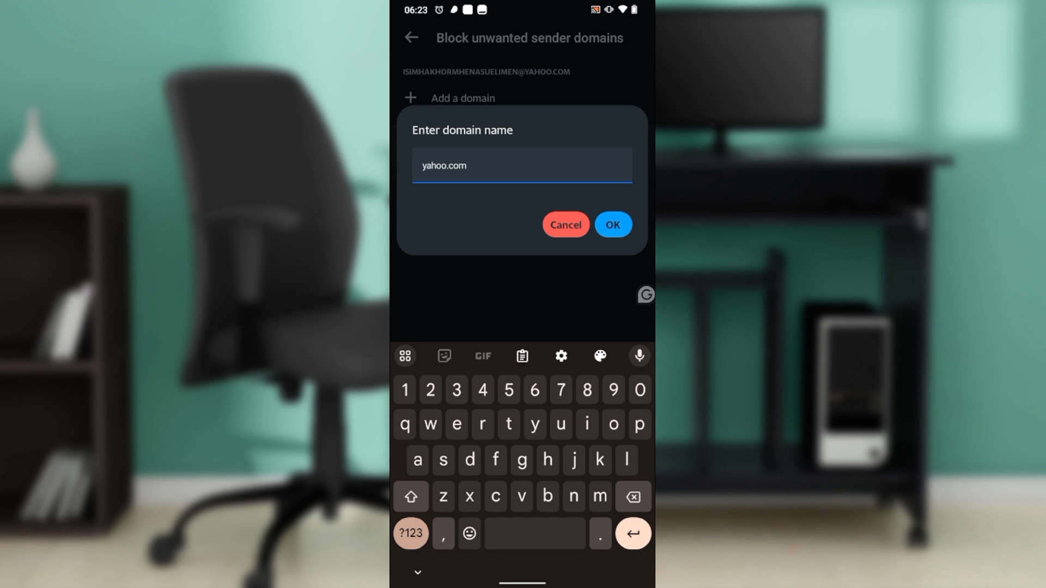
click(612, 224)
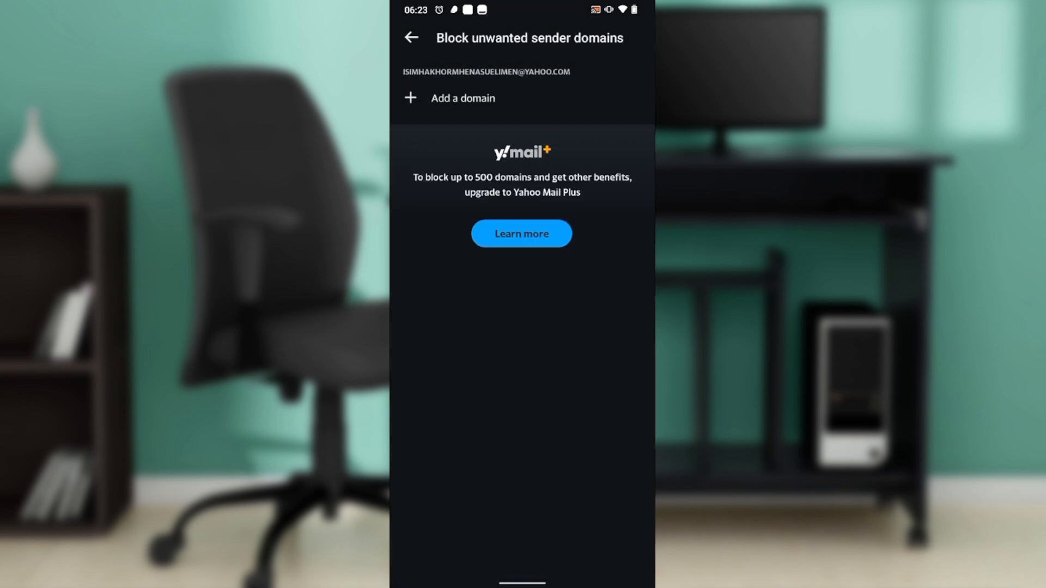